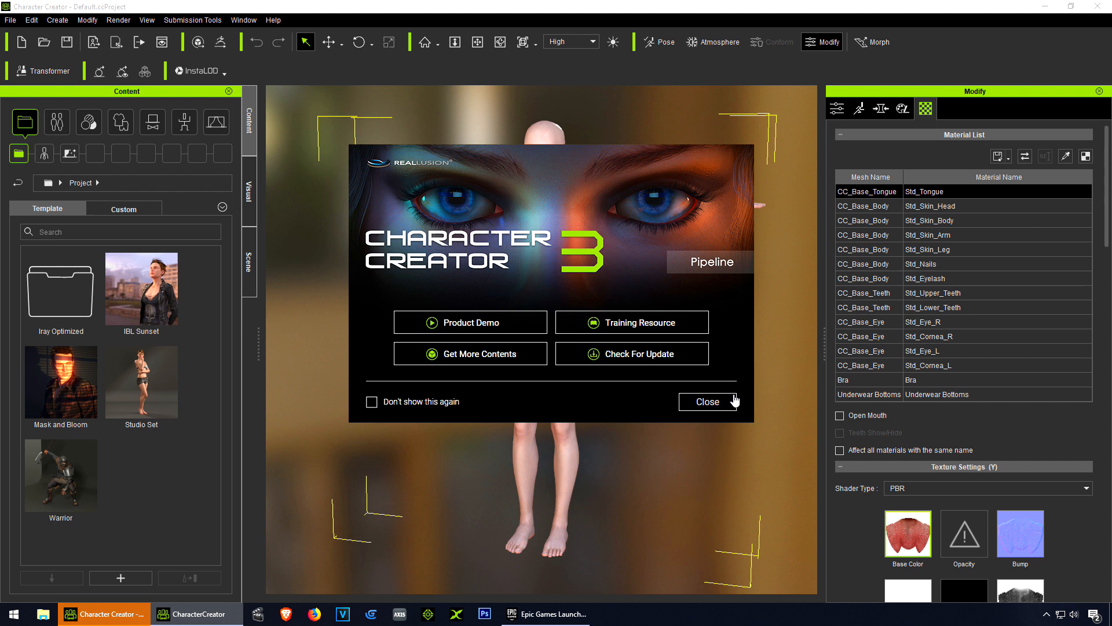
Step: Dismiss the welcome splash and turn the view around the default base character
{"action": "left_click", "coordinate": [709, 402]}
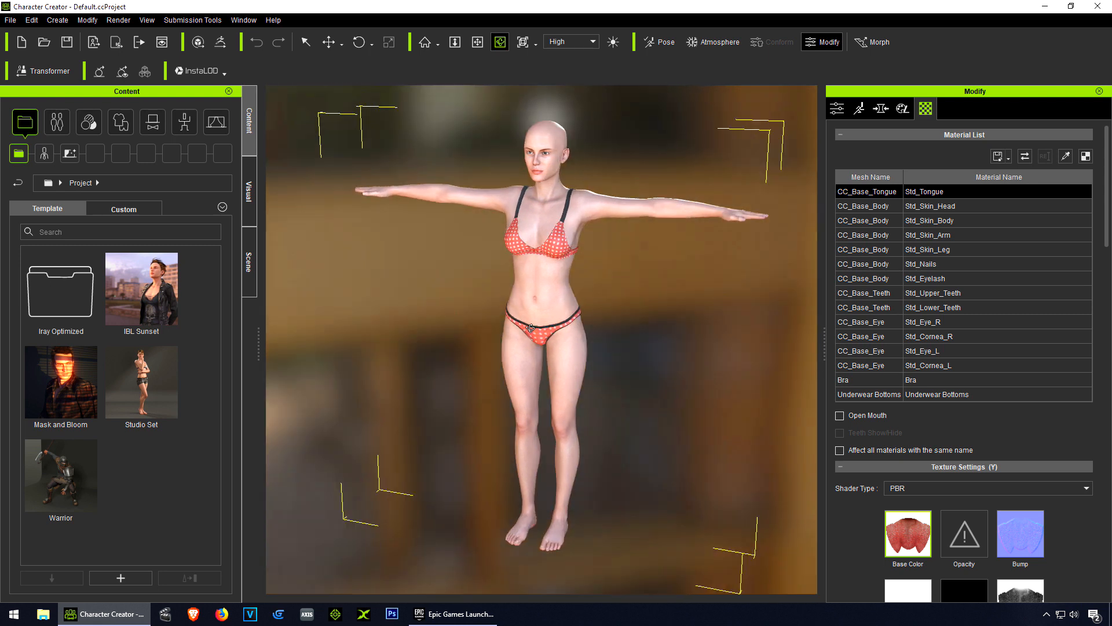
{"action": "left_click_drag", "start_coordinate": [529, 326], "coordinate": [443, 320]}
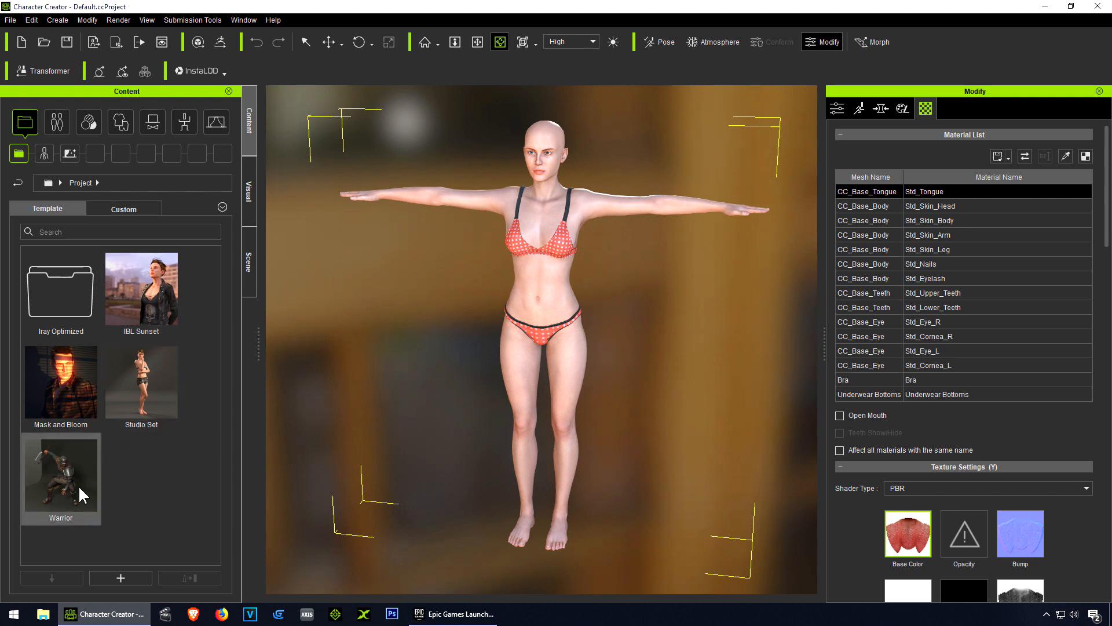
{"action": "mouse_move", "coordinate": [227, 479]}
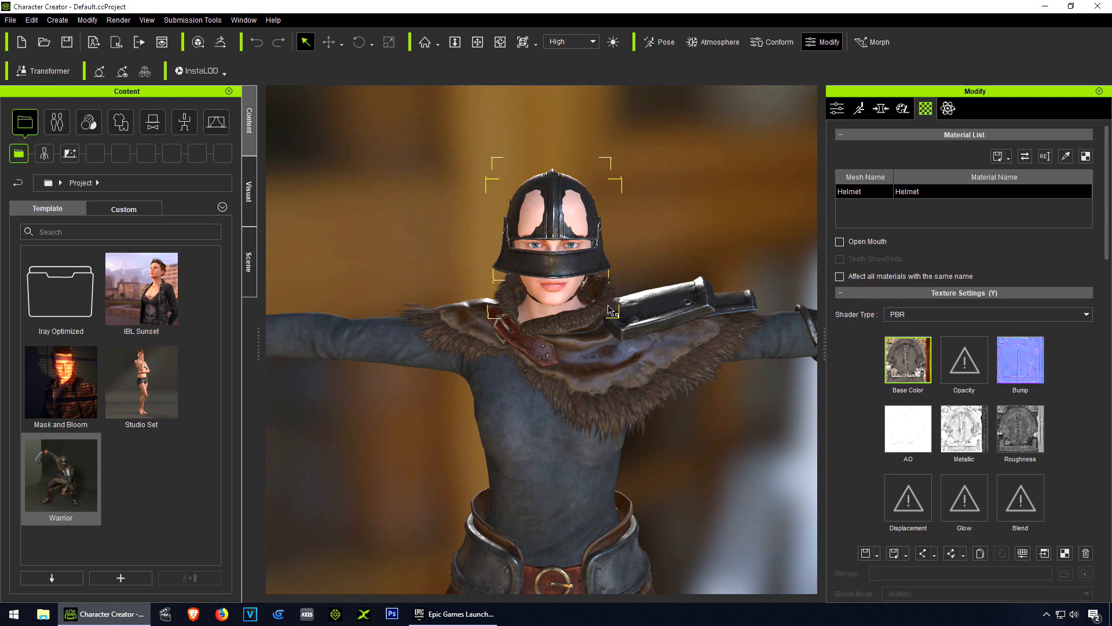
Step: Recalculate the Warrior helmet's conform collision, then start a new default project
{"action": "left_click", "coordinate": [771, 42]}
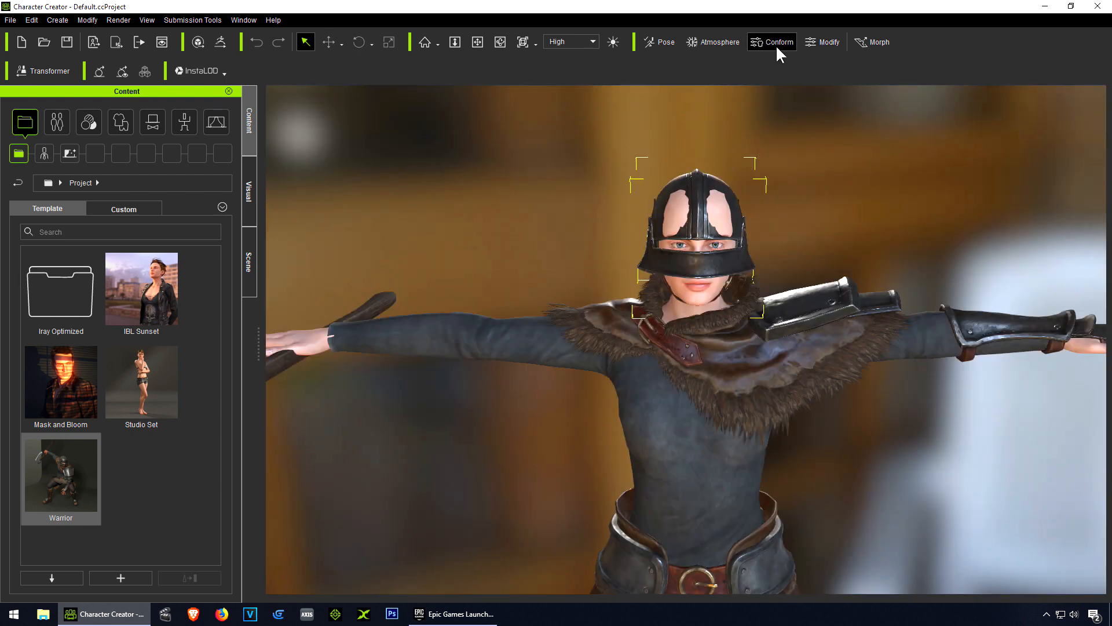
{"action": "left_click", "coordinate": [823, 42]}
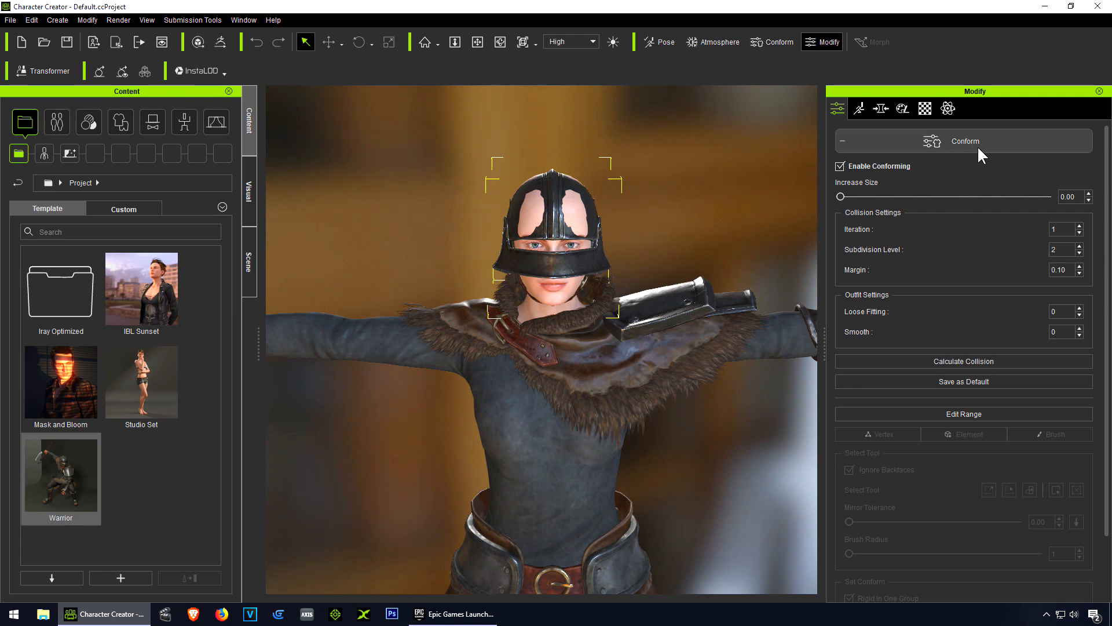
{"action": "left_click", "coordinate": [842, 140]}
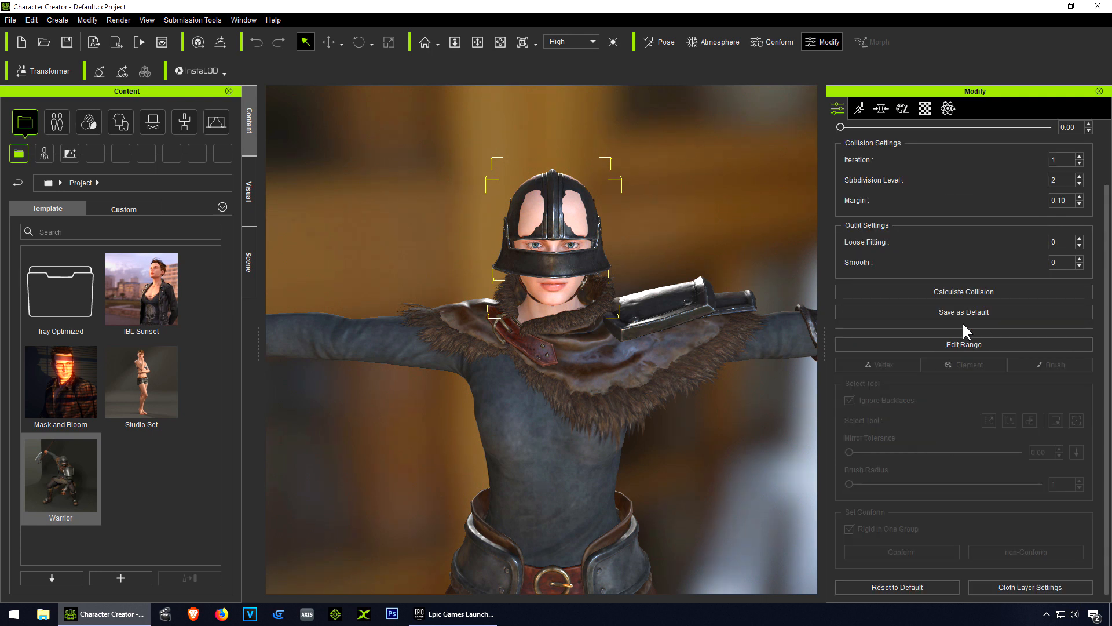
{"action": "left_click", "coordinate": [963, 292]}
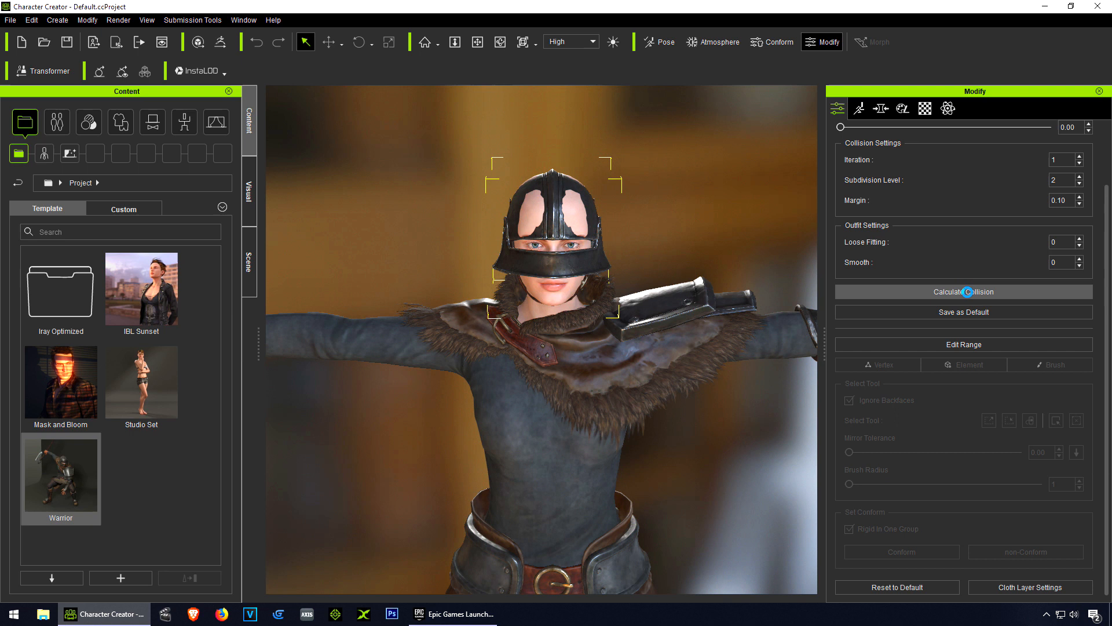
{"action": "left_click", "coordinate": [963, 292]}
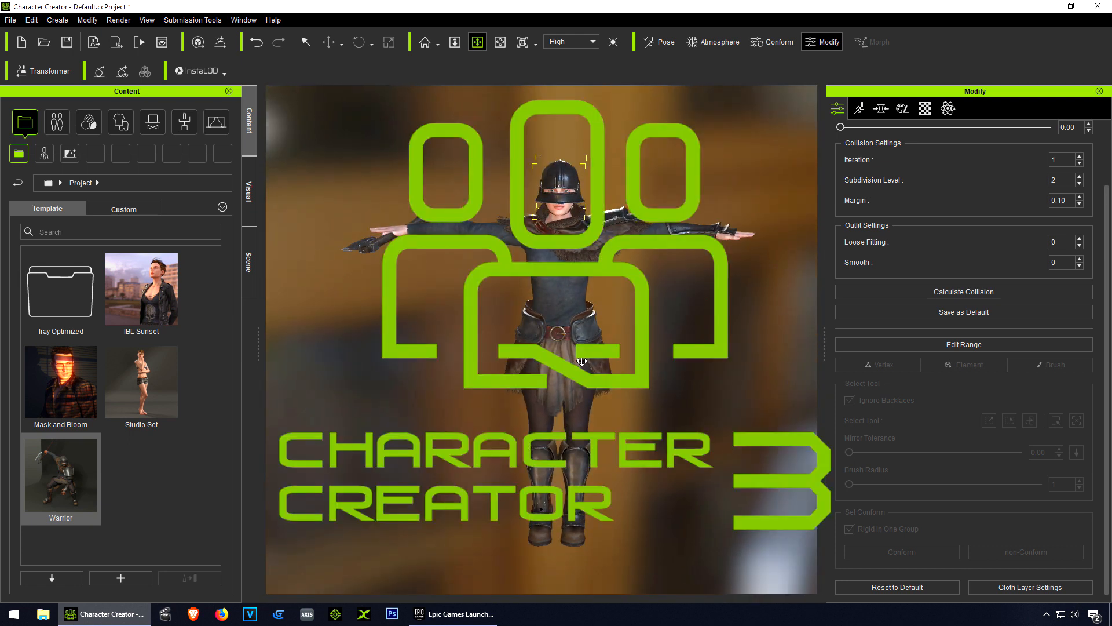
Step: Browse the Actor > Hair library for the High Ponytail hairstyle
{"action": "left_click", "coordinate": [56, 121]}
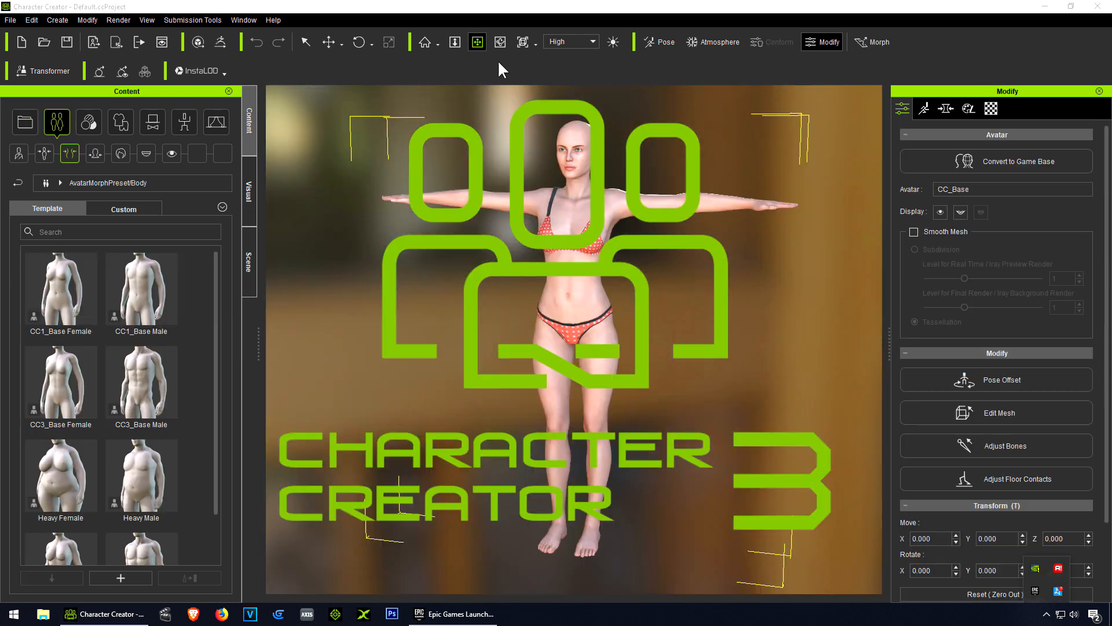
{"action": "left_click", "coordinate": [500, 42]}
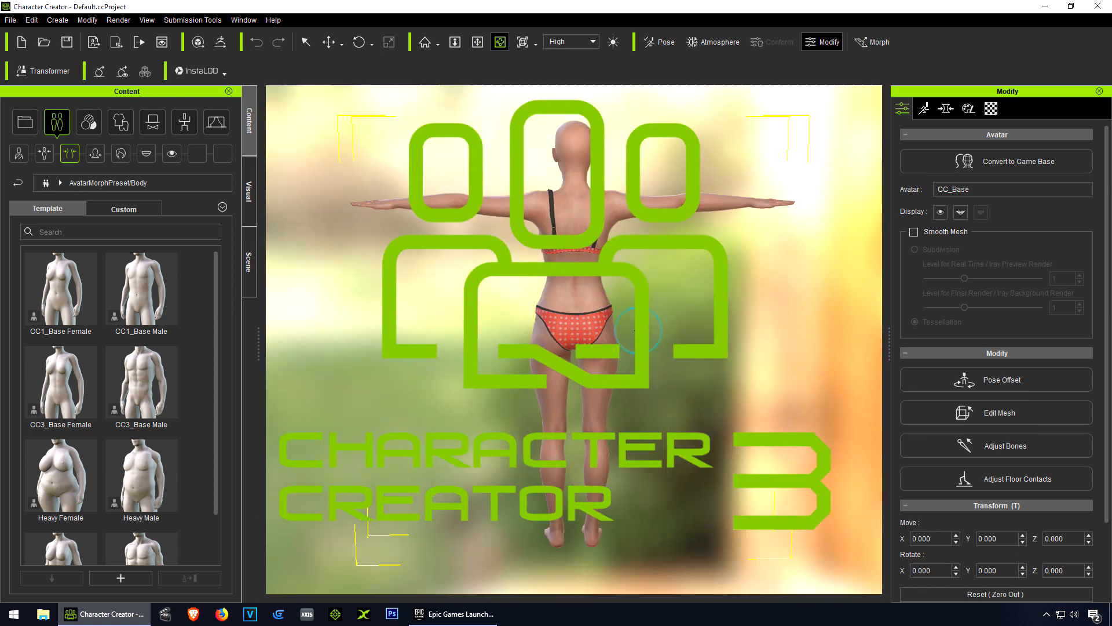
{"action": "left_click", "coordinate": [120, 153]}
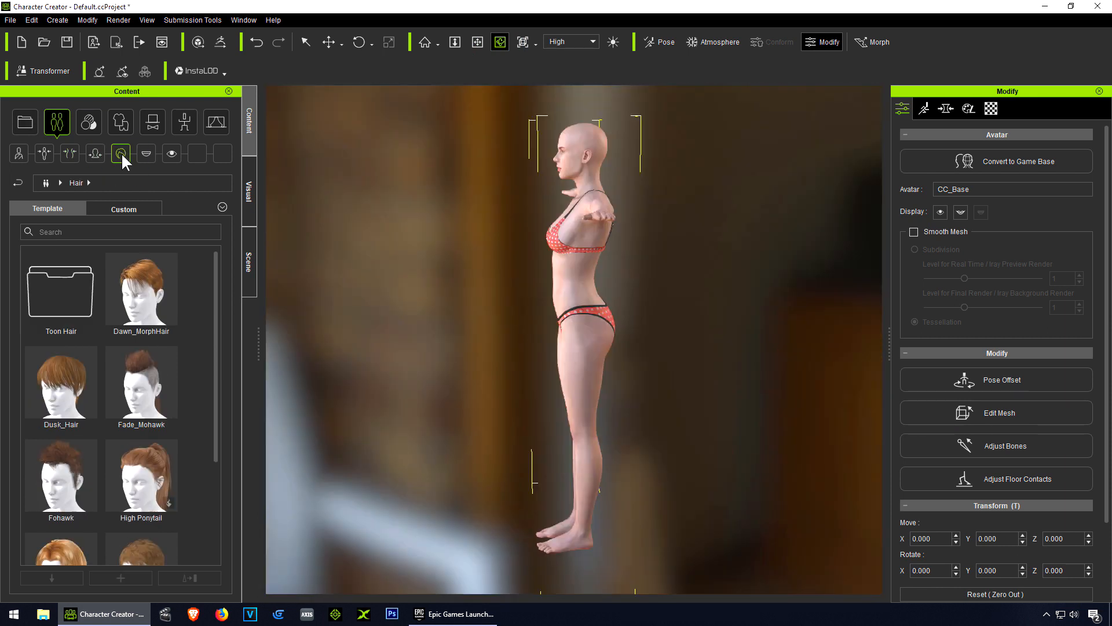
{"action": "scroll", "scroll_direction": "down", "scroll_amount": 3}
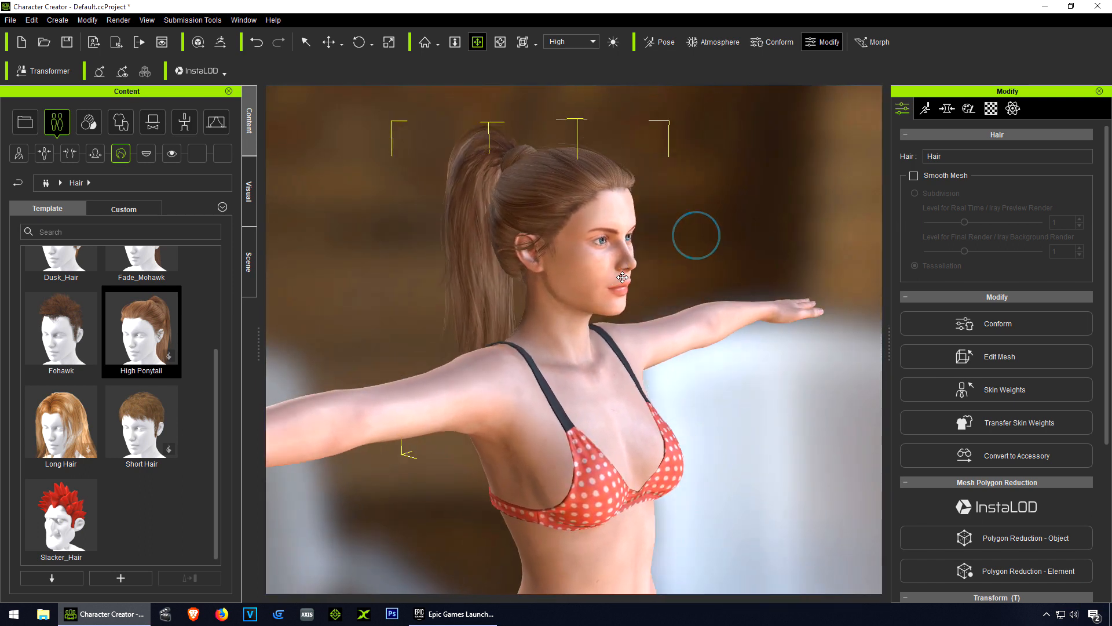
Step: Set head morphs Cartoon Face_Base to 100, Heart to 49, Round to 91
{"action": "left_click", "coordinate": [94, 153]}
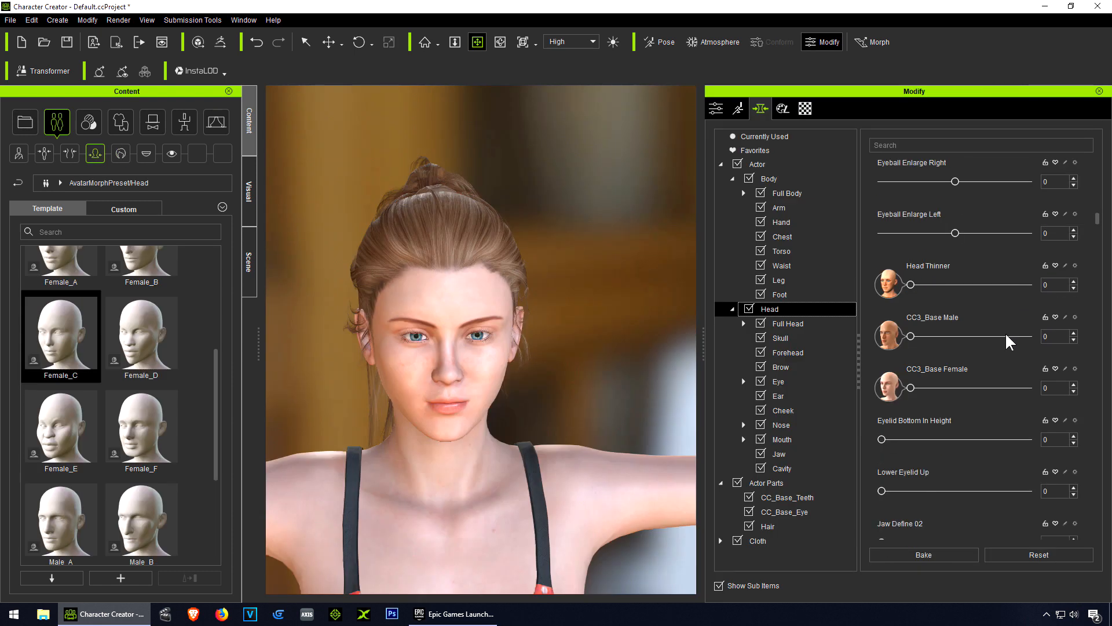
{"action": "scroll", "scroll_direction": "down", "scroll_amount": 3}
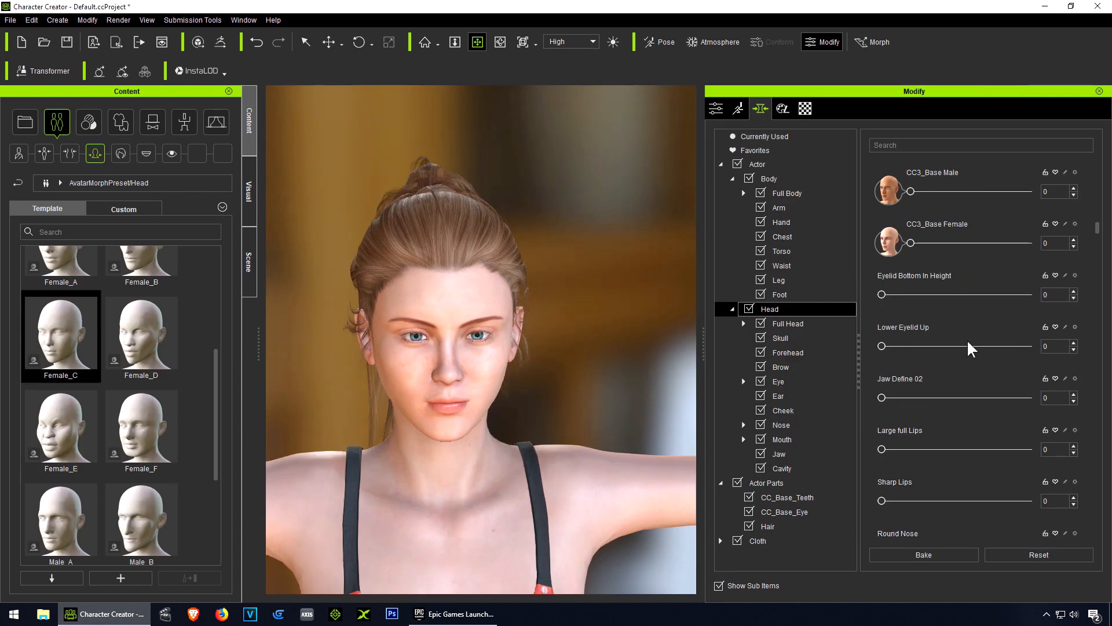
{"action": "scroll", "scroll_direction": "down", "scroll_amount": 3}
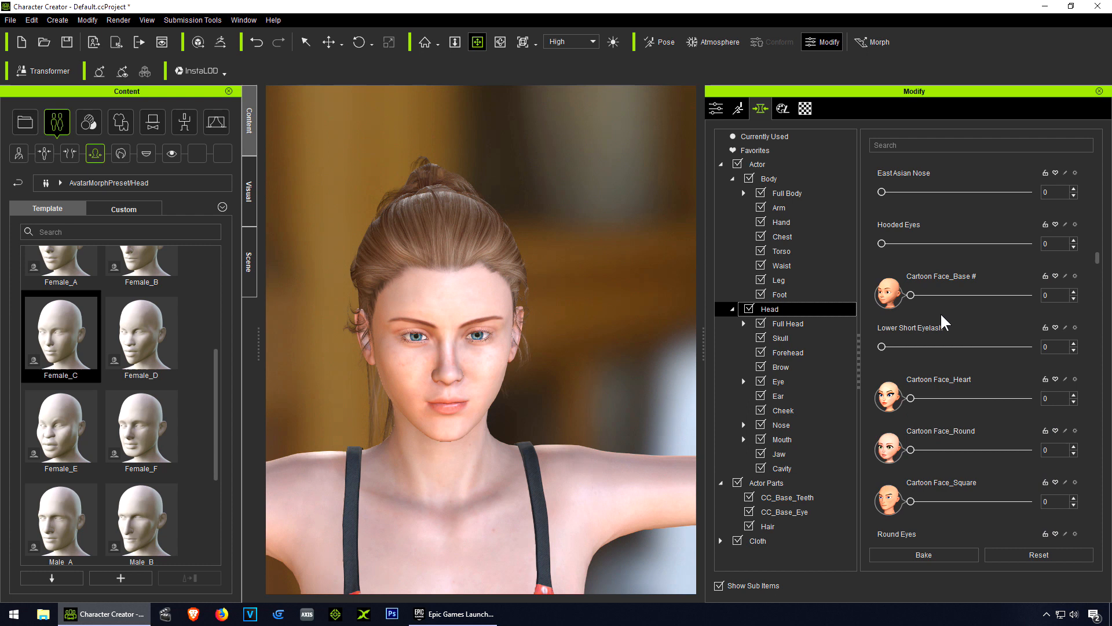
{"action": "left_click_drag", "start_coordinate": [880, 294], "coordinate": [919, 295]}
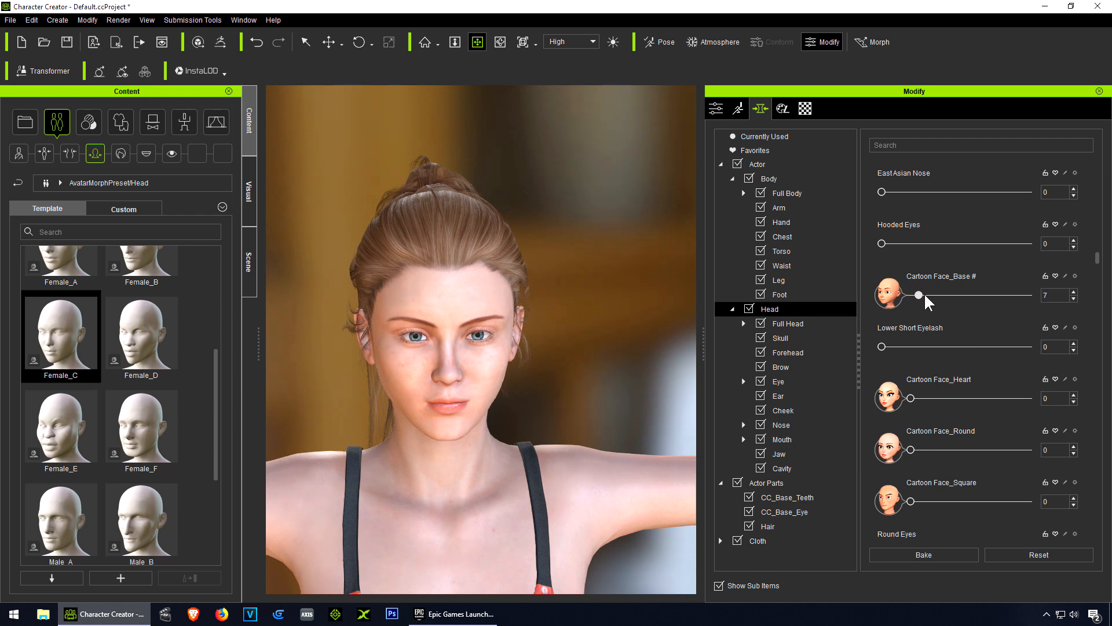
{"action": "left_click_drag", "start_coordinate": [919, 294], "coordinate": [974, 295]}
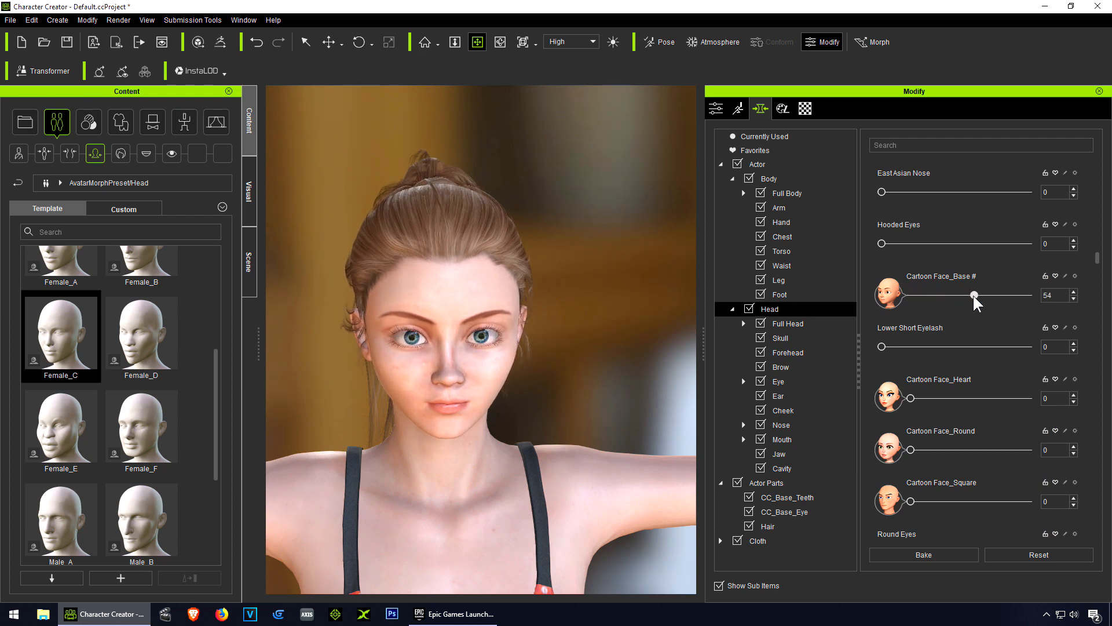
{"action": "left_click_drag", "start_coordinate": [974, 295], "coordinate": [1030, 295]}
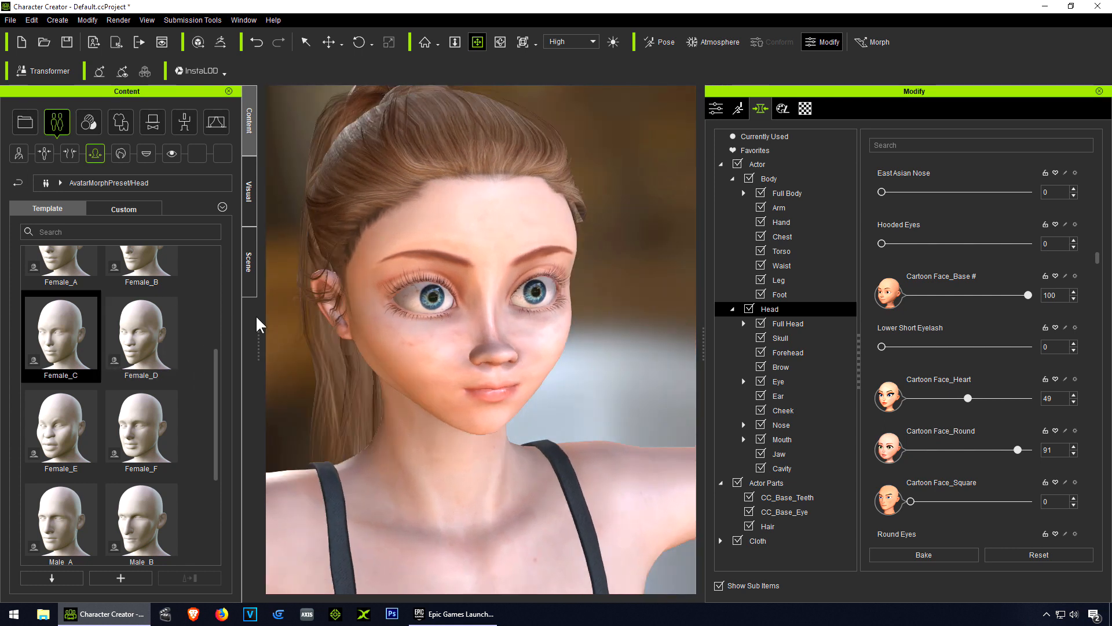
Step: Apply Cartoon Eyes_Green from Toon Figures, replacing the existing eyes
{"action": "left_click", "coordinate": [171, 153]}
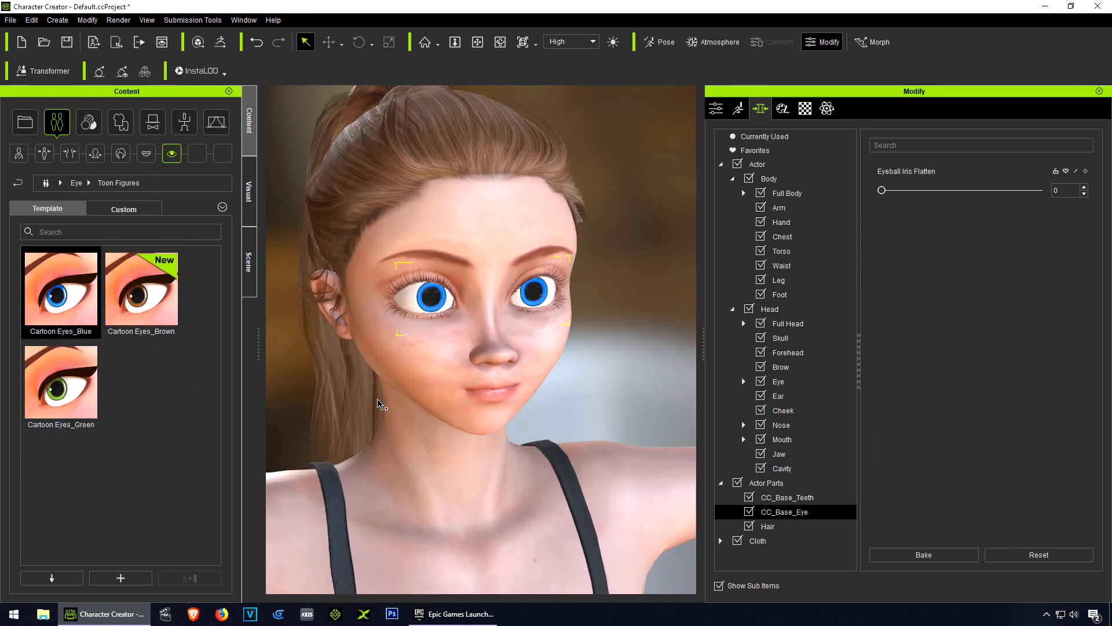
{"action": "double_click", "coordinate": [141, 291]}
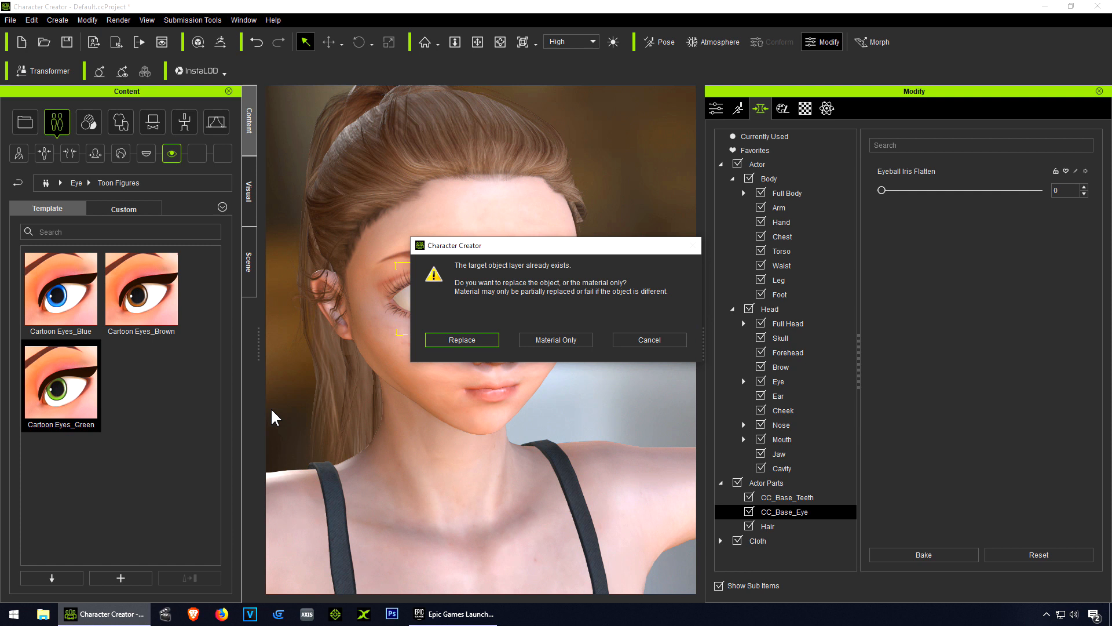
{"action": "left_click", "coordinate": [461, 338]}
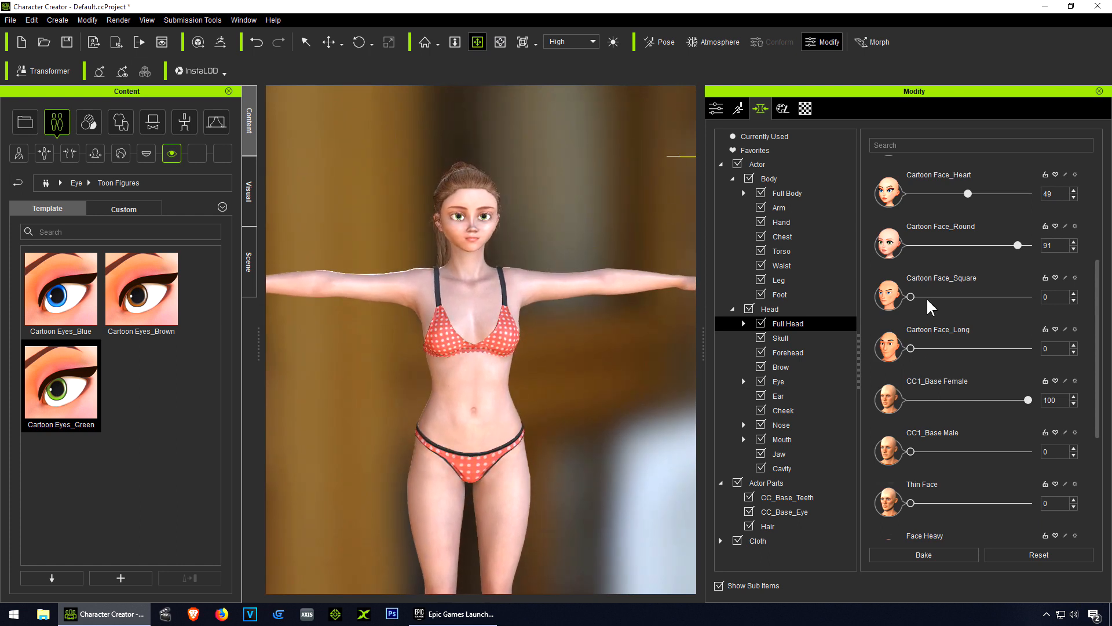
Step: Set the actor morph Cartoon Body_F_Hourglass to 80
{"action": "left_click", "coordinate": [758, 164]}
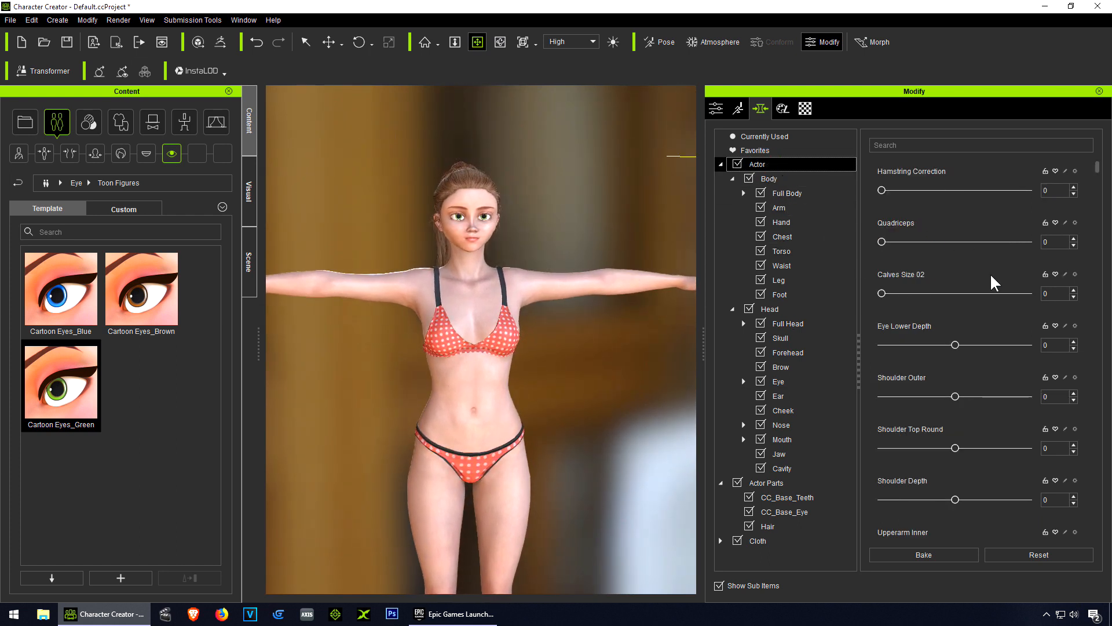
{"action": "scroll", "scroll_direction": "down", "scroll_amount": 3}
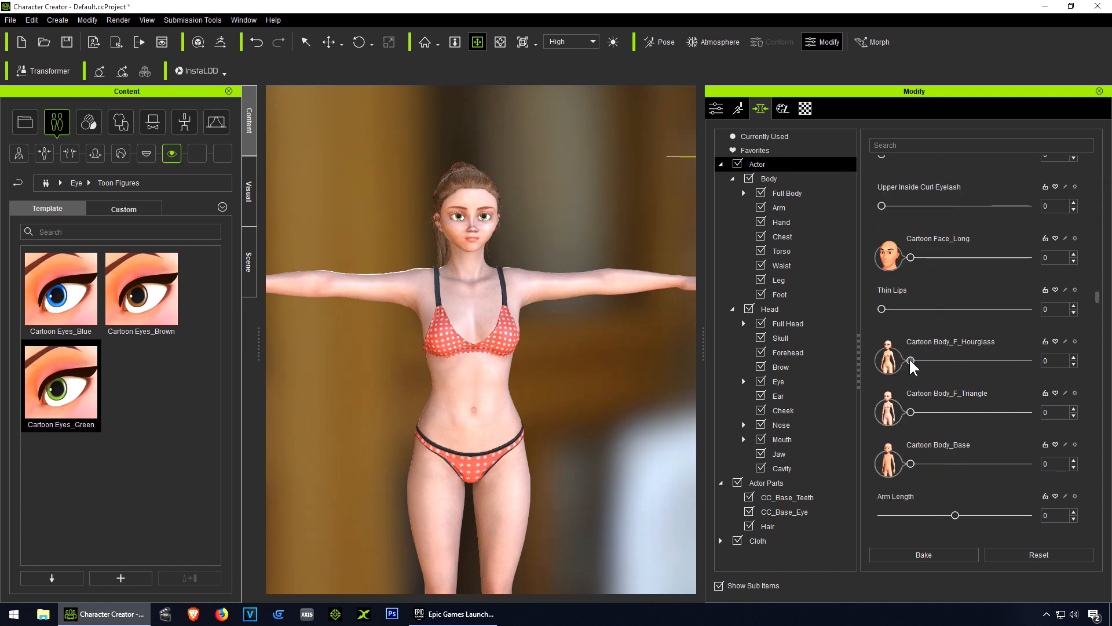
{"action": "left_click_drag", "start_coordinate": [912, 360], "coordinate": [955, 361]}
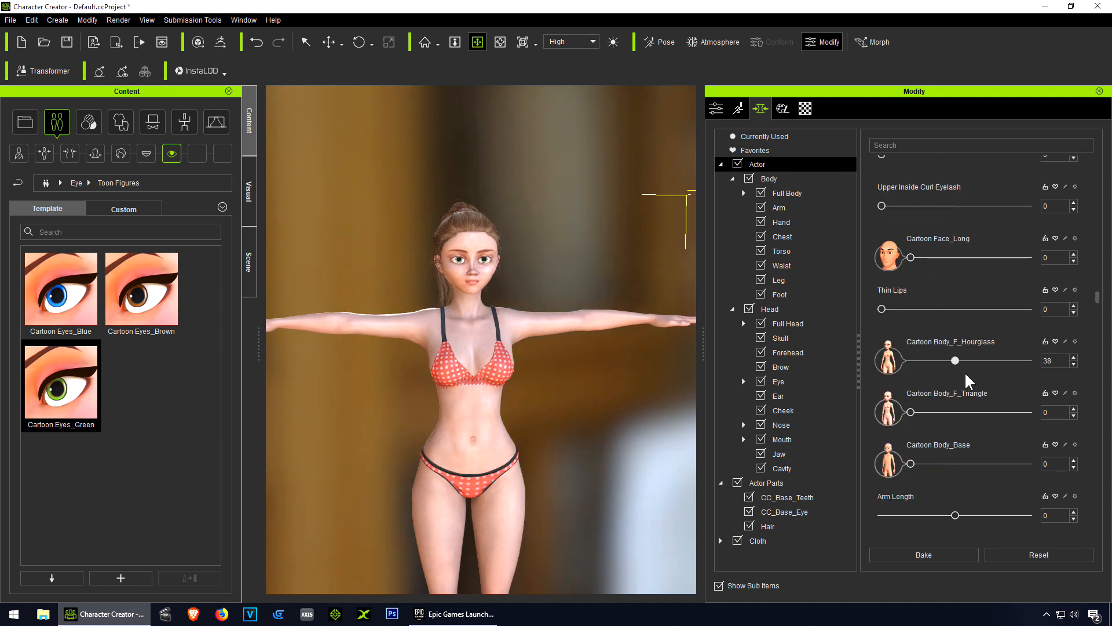
{"action": "left_click_drag", "start_coordinate": [954, 360], "coordinate": [1003, 360]}
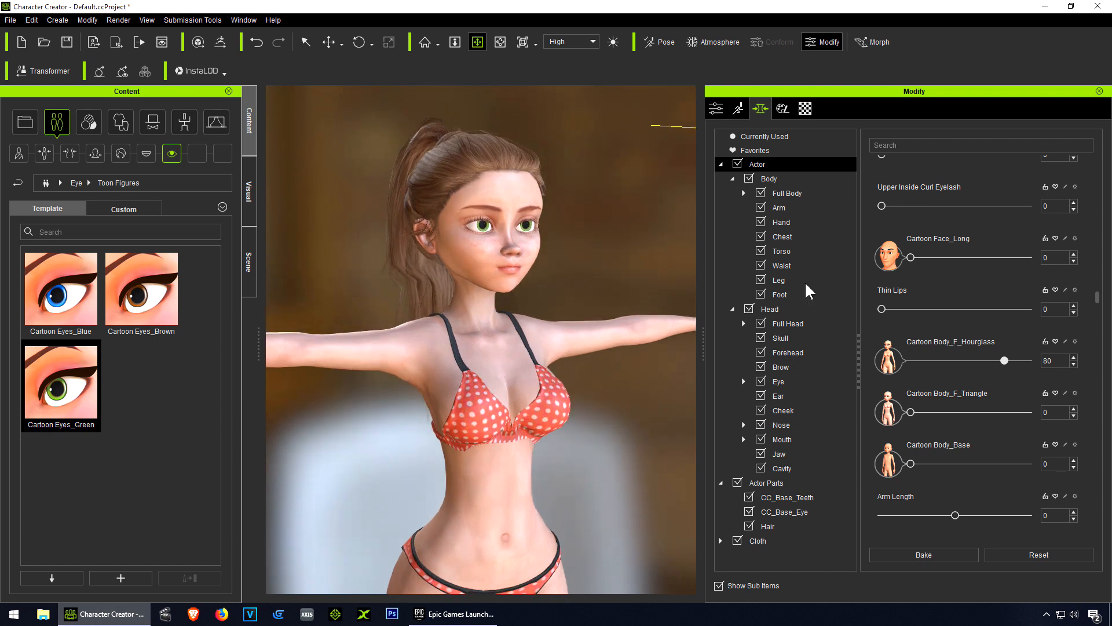
Step: Search 'neck' and set Neck Length to 23 and Neck Size to -52
{"action": "type", "text": "neck"}
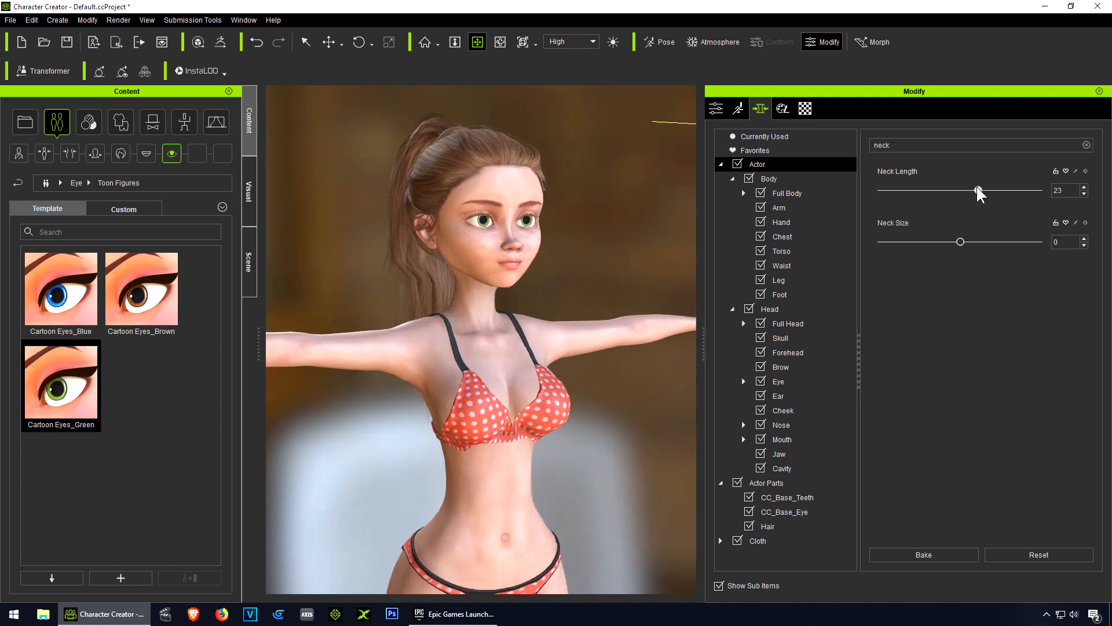
{"action": "left_click_drag", "start_coordinate": [961, 241], "coordinate": [919, 241]}
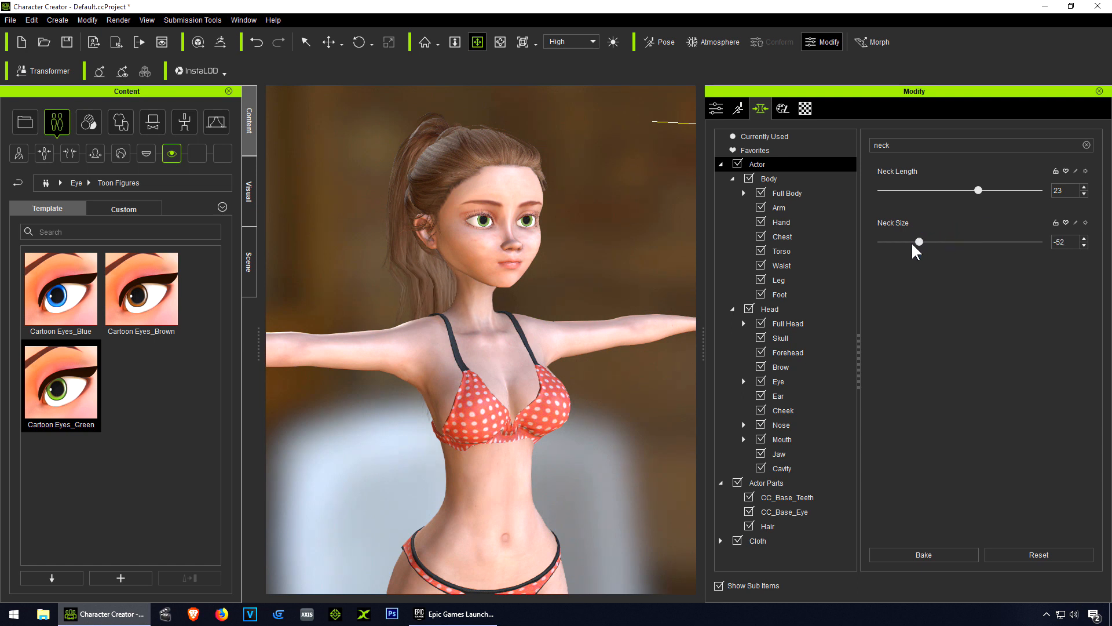
{"action": "left_click_drag", "start_coordinate": [920, 242], "coordinate": [908, 242]}
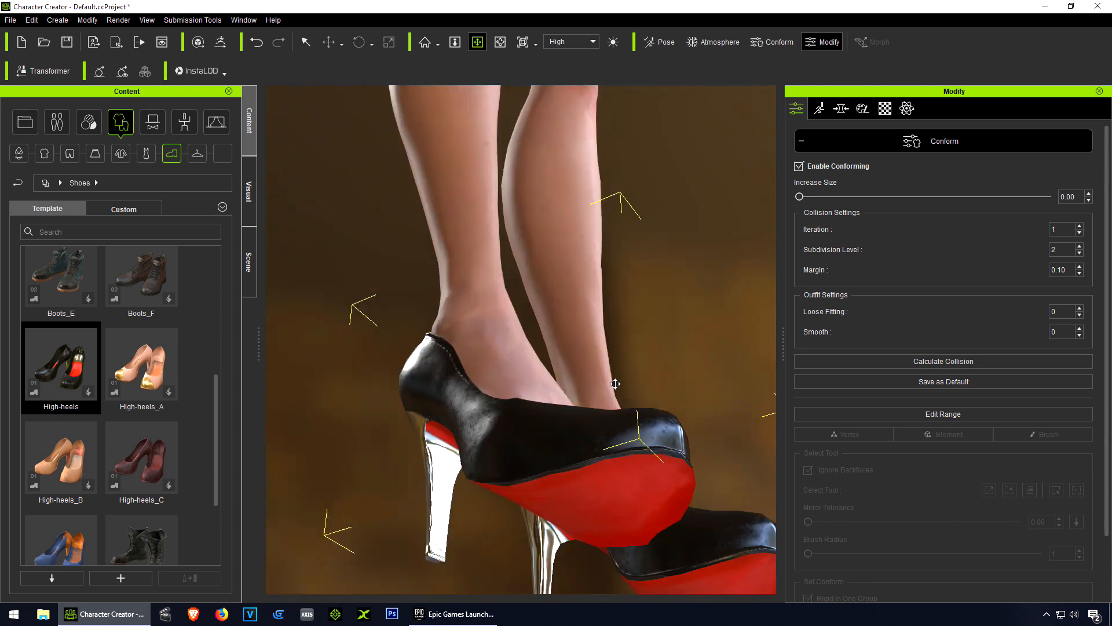
Step: Orbit around the feet to view the high heels' red soles
{"action": "left_click_drag", "start_coordinate": [615, 383], "coordinate": [558, 273]}
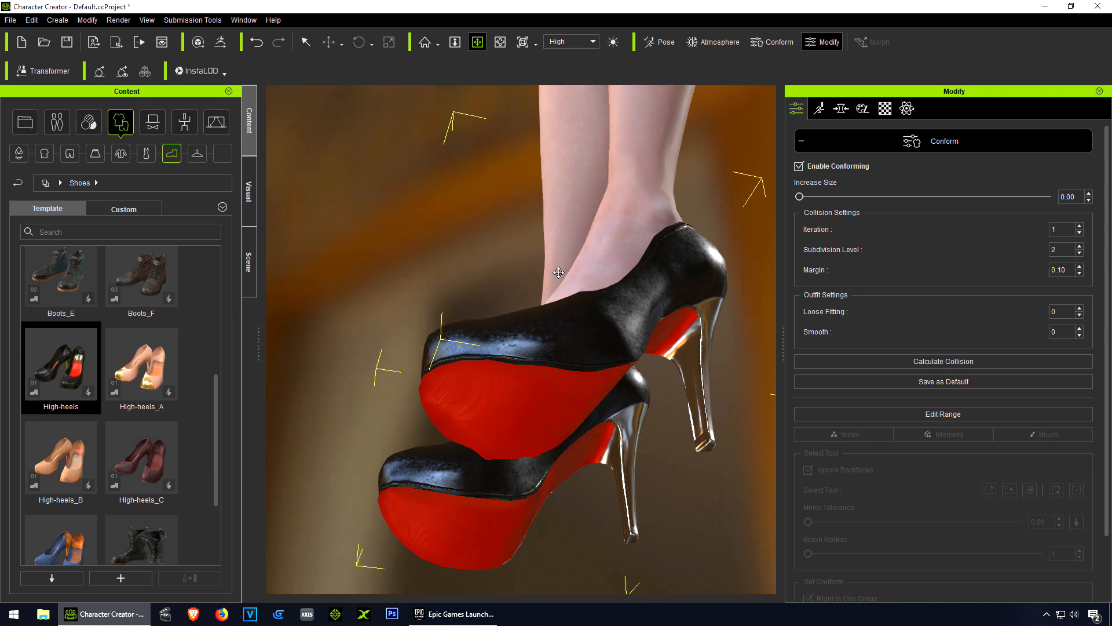